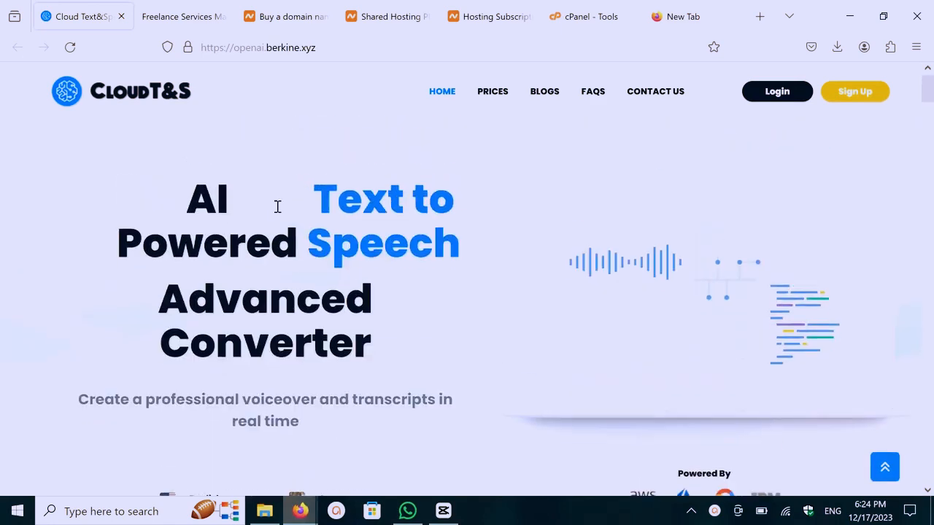
{"action": "scroll", "scroll_direction": "down", "scroll_amount": 3}
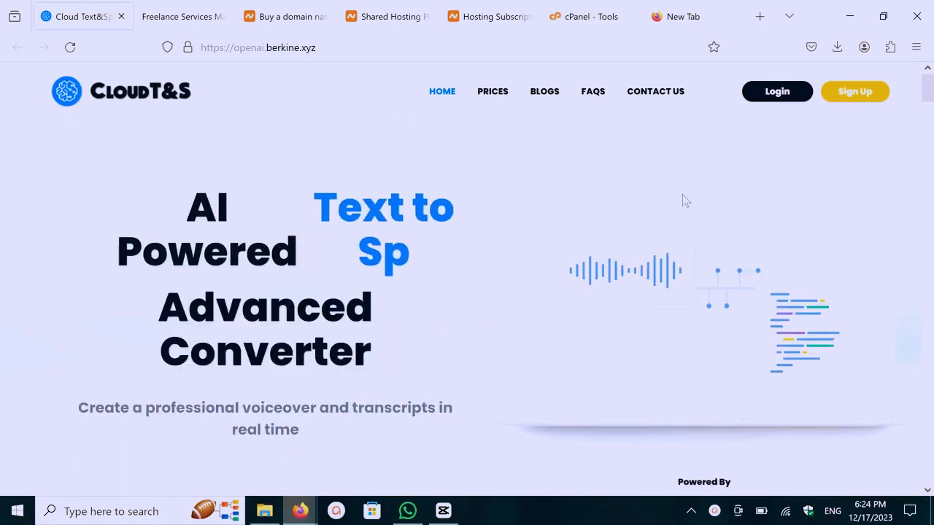
{"action": "scroll", "scroll_direction": "down", "scroll_amount": 3}
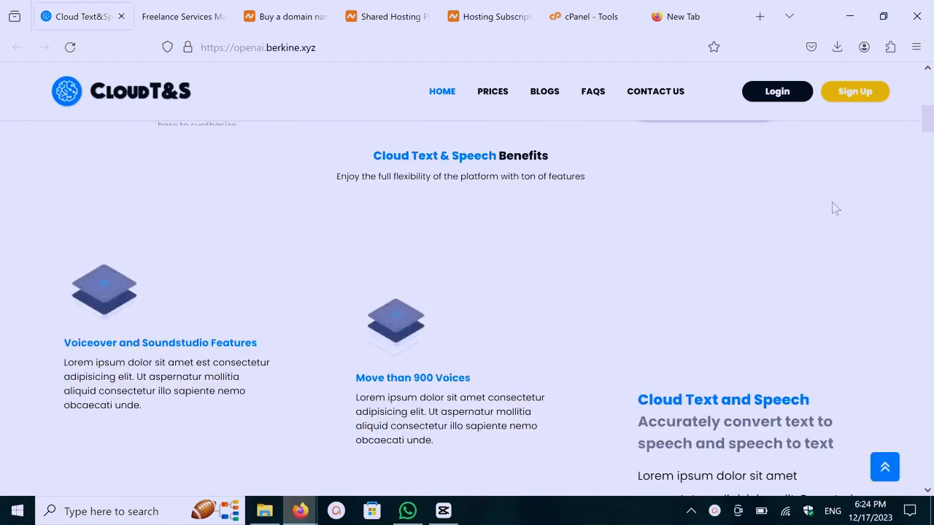